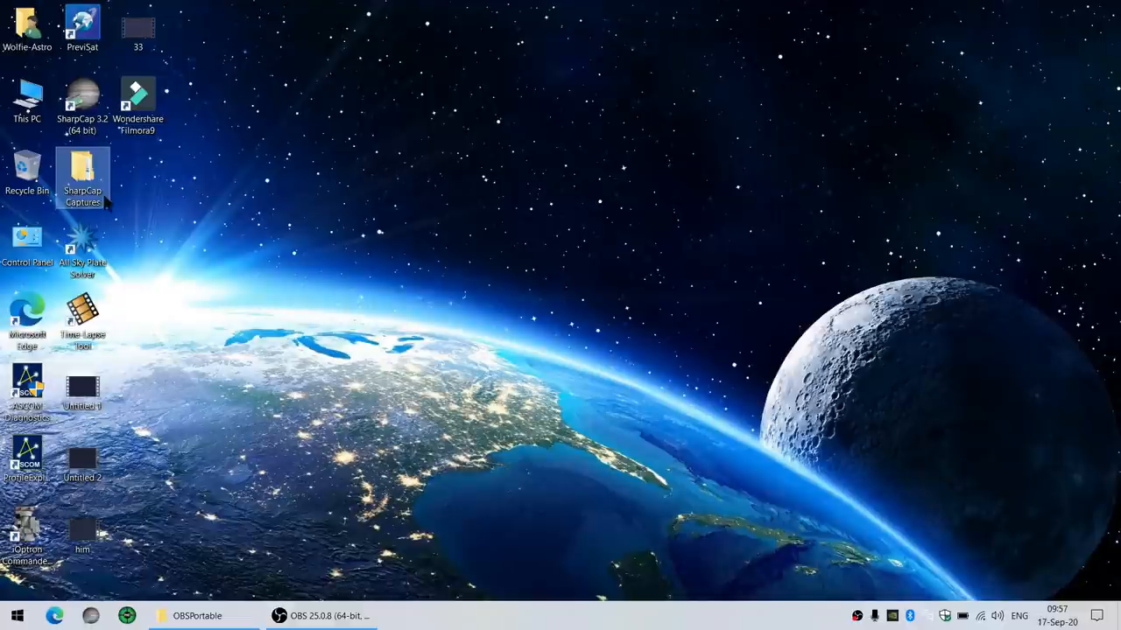
Drill into SharpCap Captures > 2020-09-13 > Capture > 12_28_23.
{"action": "double_click", "coordinate": [82, 177]}
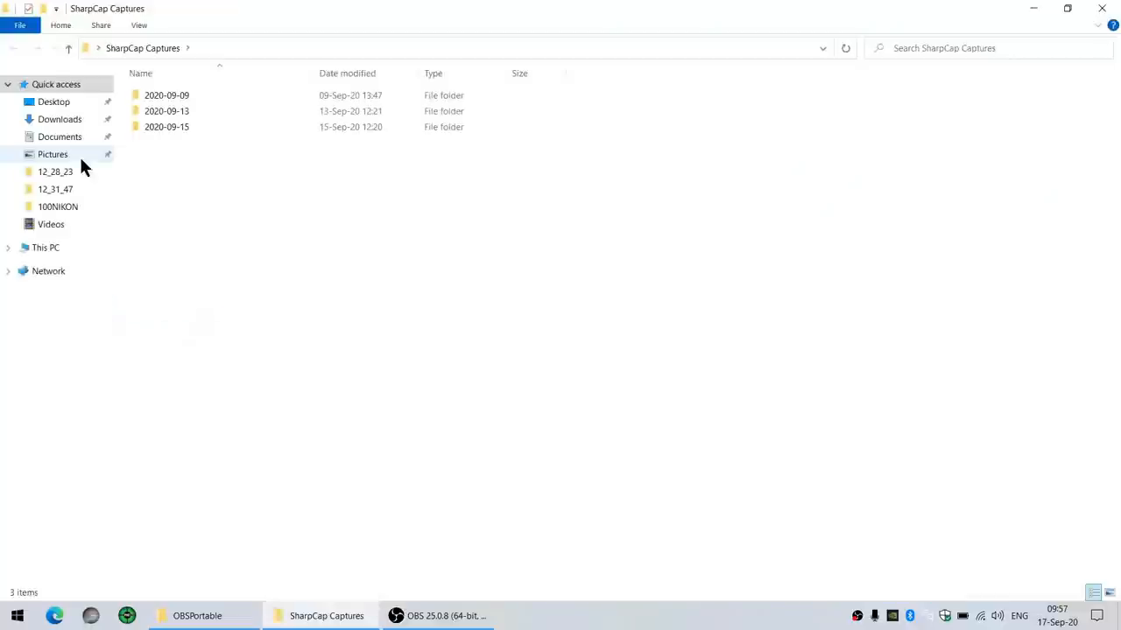
{"action": "mouse_move", "coordinate": [266, 92]}
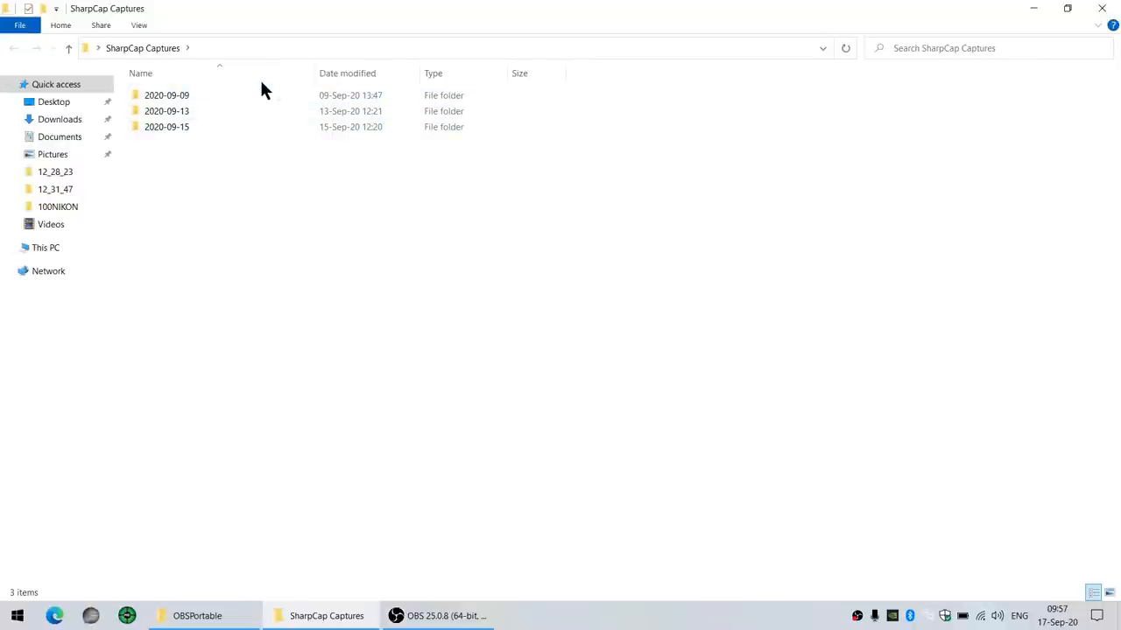
{"action": "double_click", "coordinate": [167, 111]}
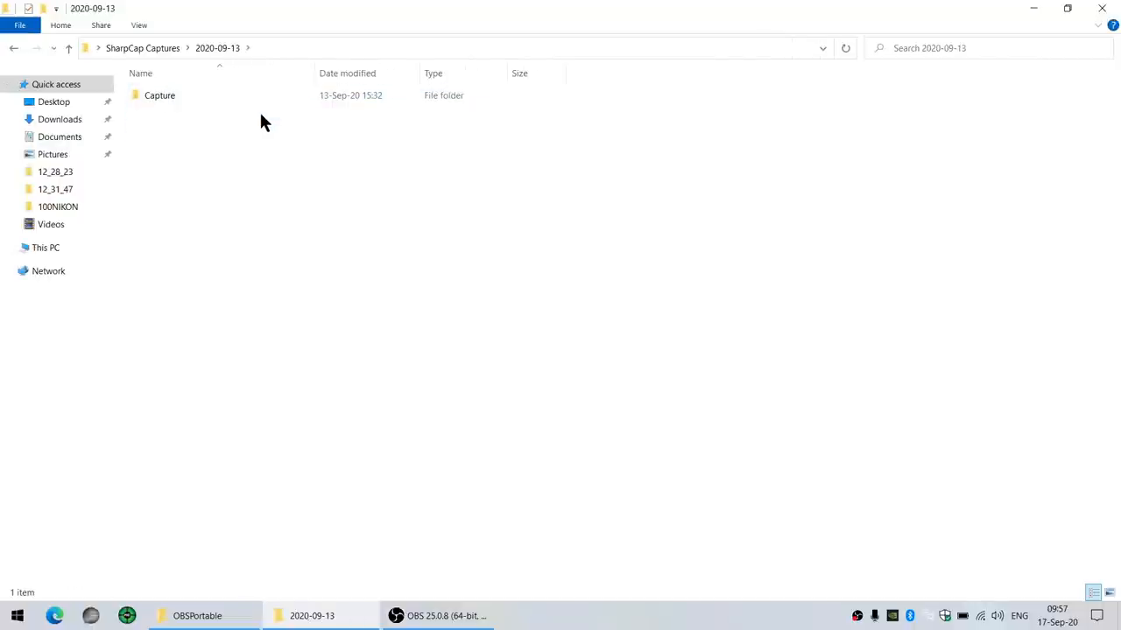
{"action": "double_click", "coordinate": [160, 95]}
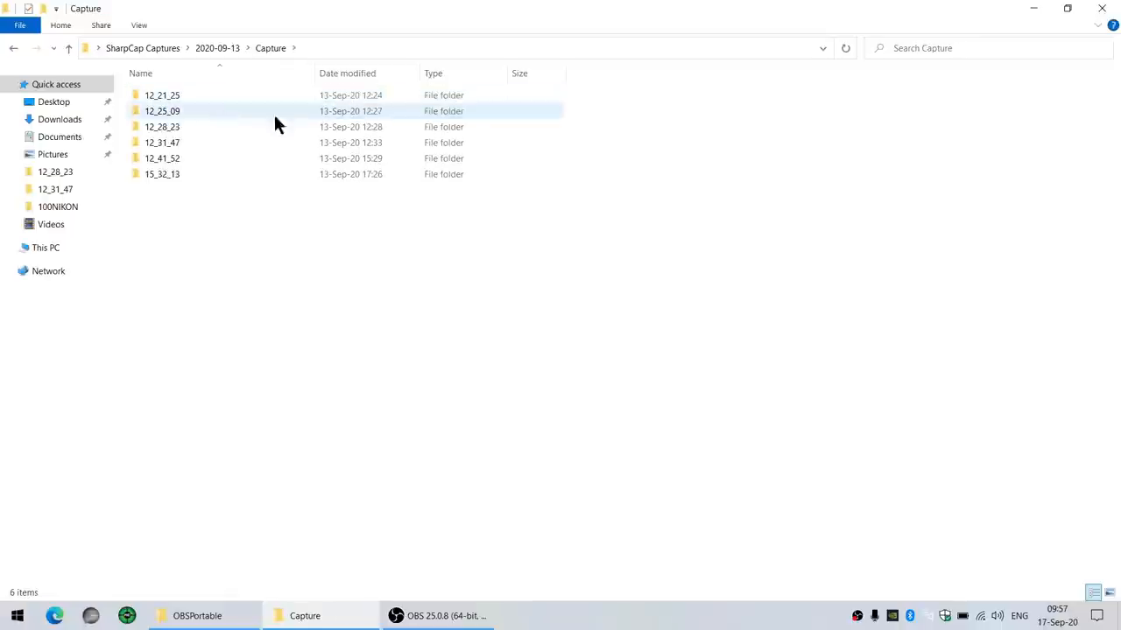
{"action": "mouse_move", "coordinate": [210, 127]}
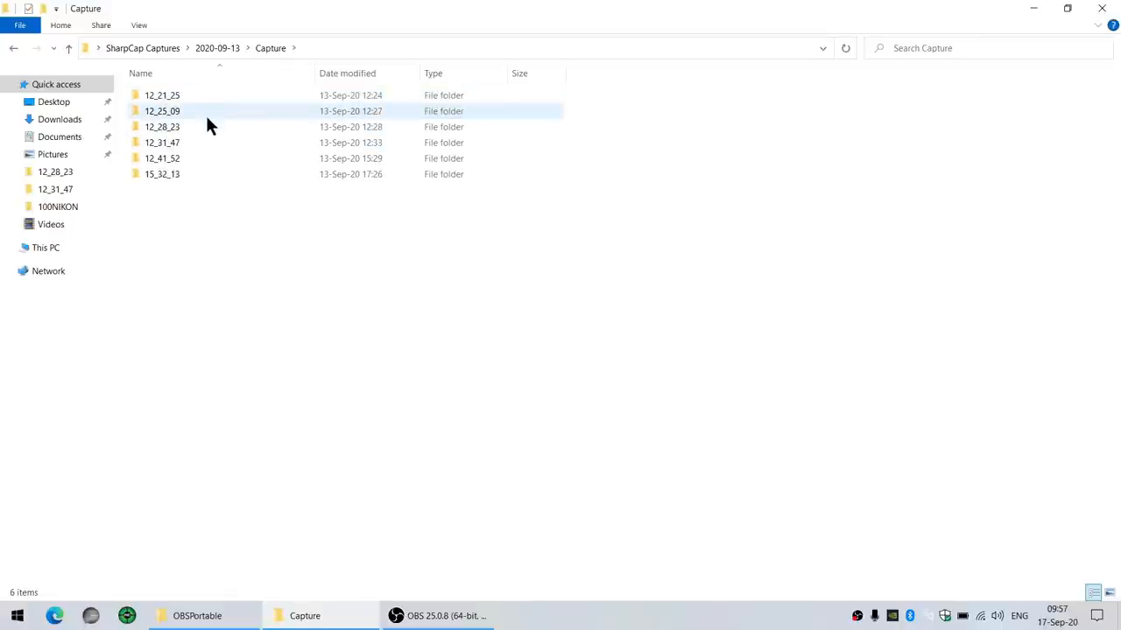
{"action": "double_click", "coordinate": [162, 126]}
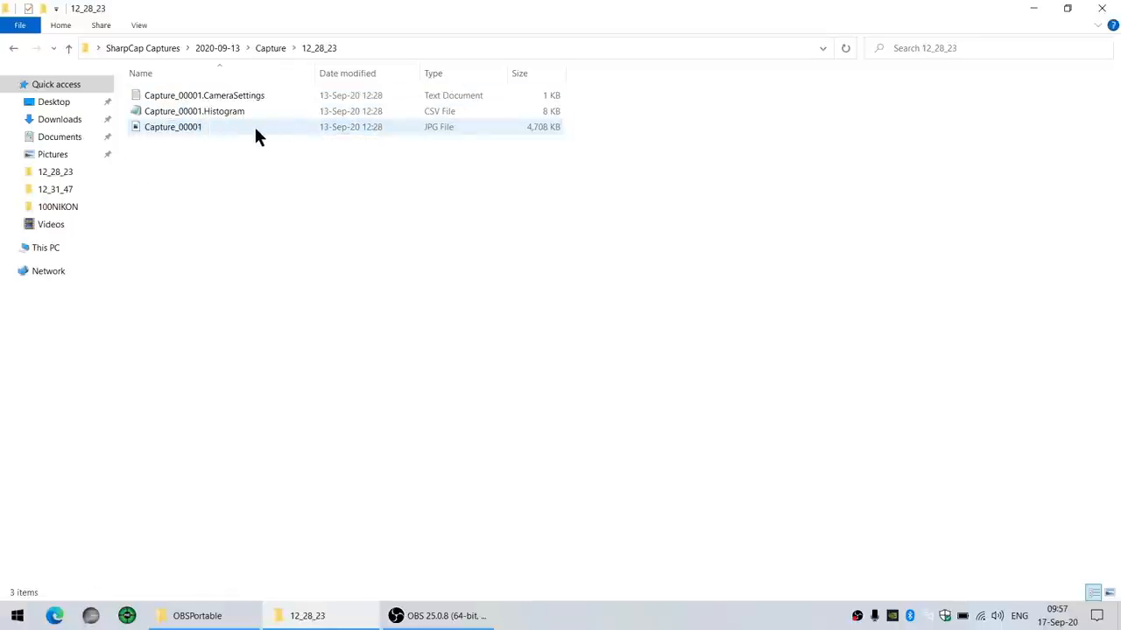
View the Capture_00001 nebula frame in Photos, close it, and return to the Capture folder.
{"action": "double_click", "coordinate": [172, 126]}
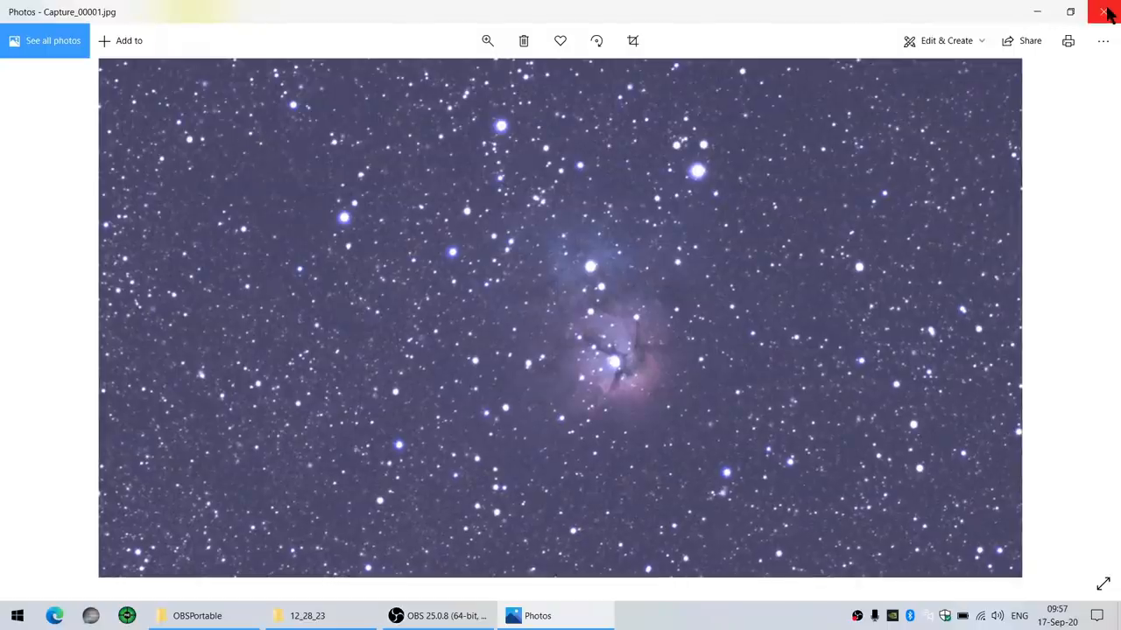
{"action": "left_click", "coordinate": [1109, 11]}
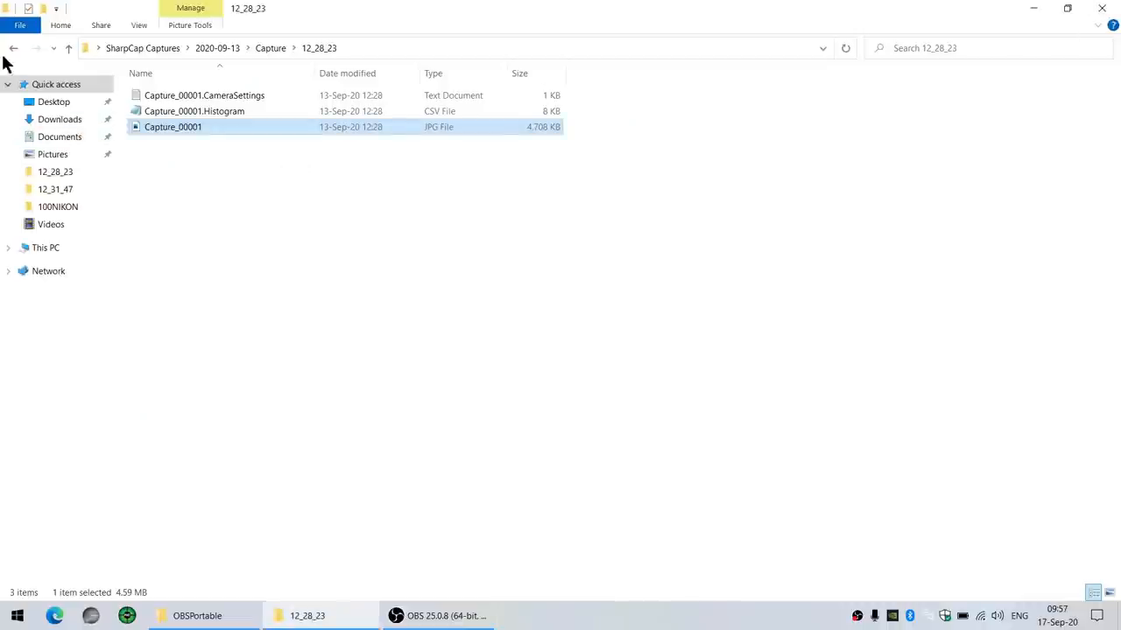
{"action": "left_click", "coordinate": [13, 48]}
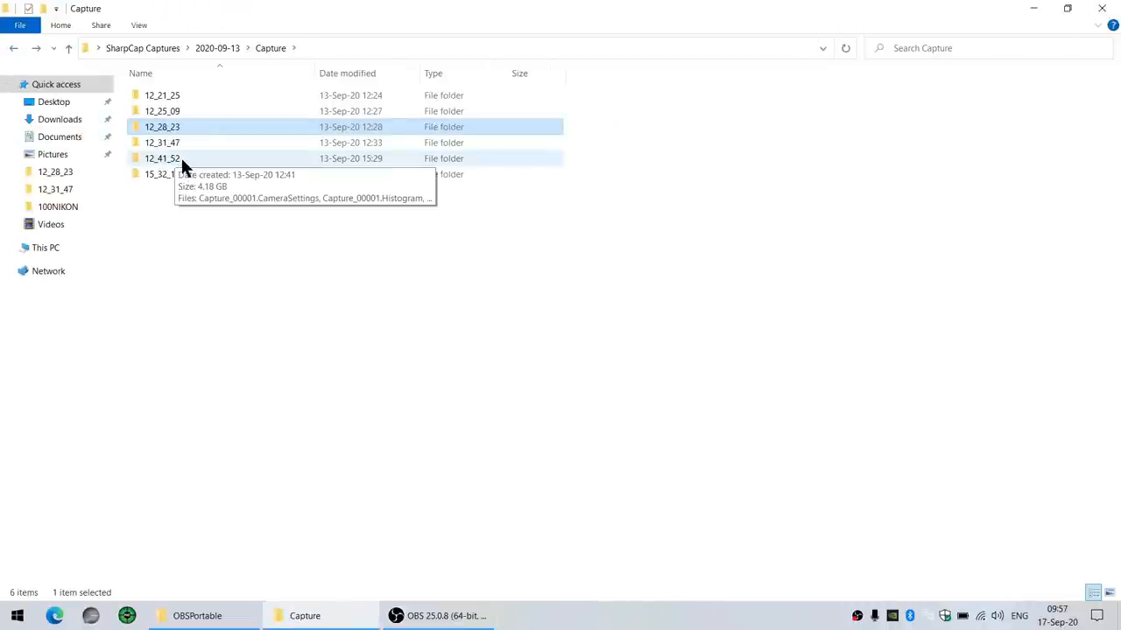
{"action": "double_click", "coordinate": [161, 158]}
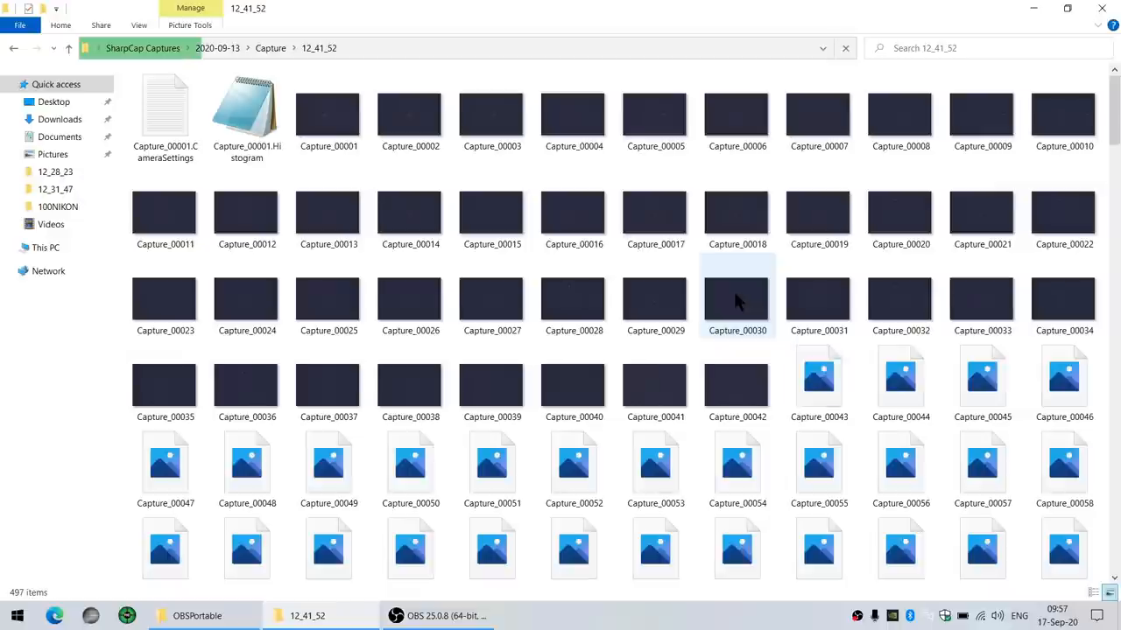
{"action": "double_click", "coordinate": [736, 297]}
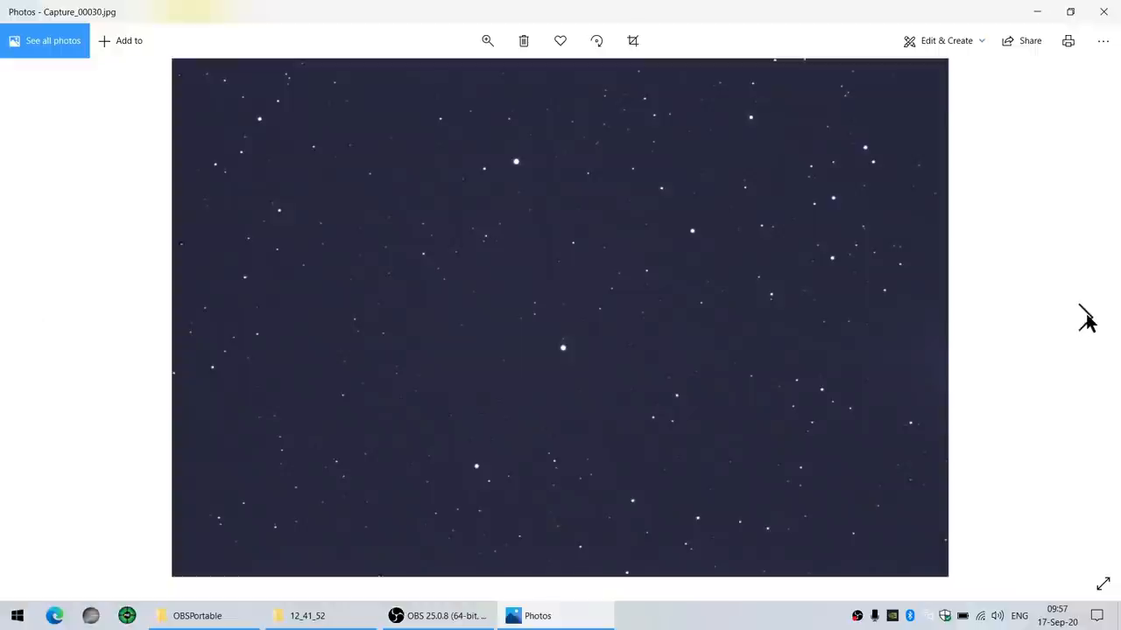
{"action": "left_click", "coordinate": [306, 616]}
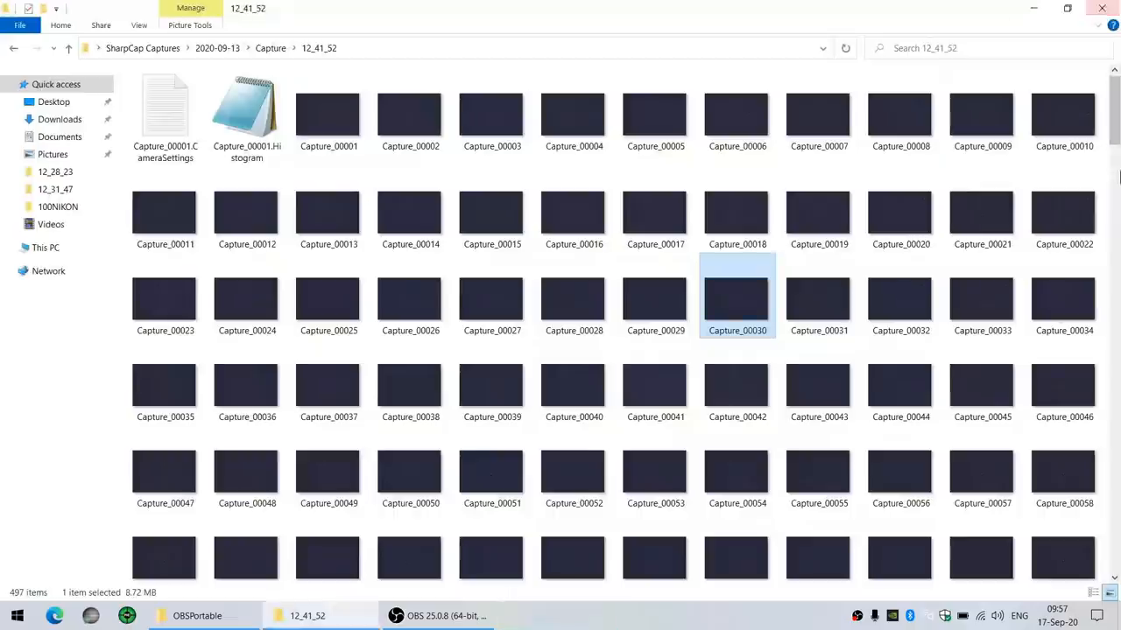
{"action": "scroll", "scroll_direction": "down", "scroll_amount": 3}
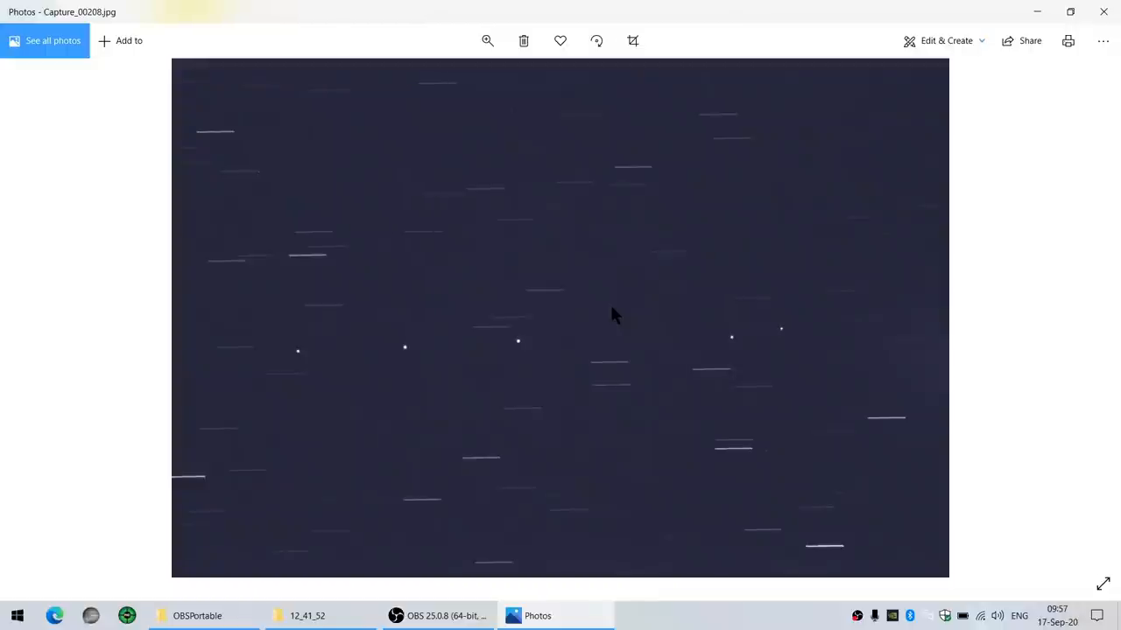
{"action": "left_click", "coordinate": [305, 615]}
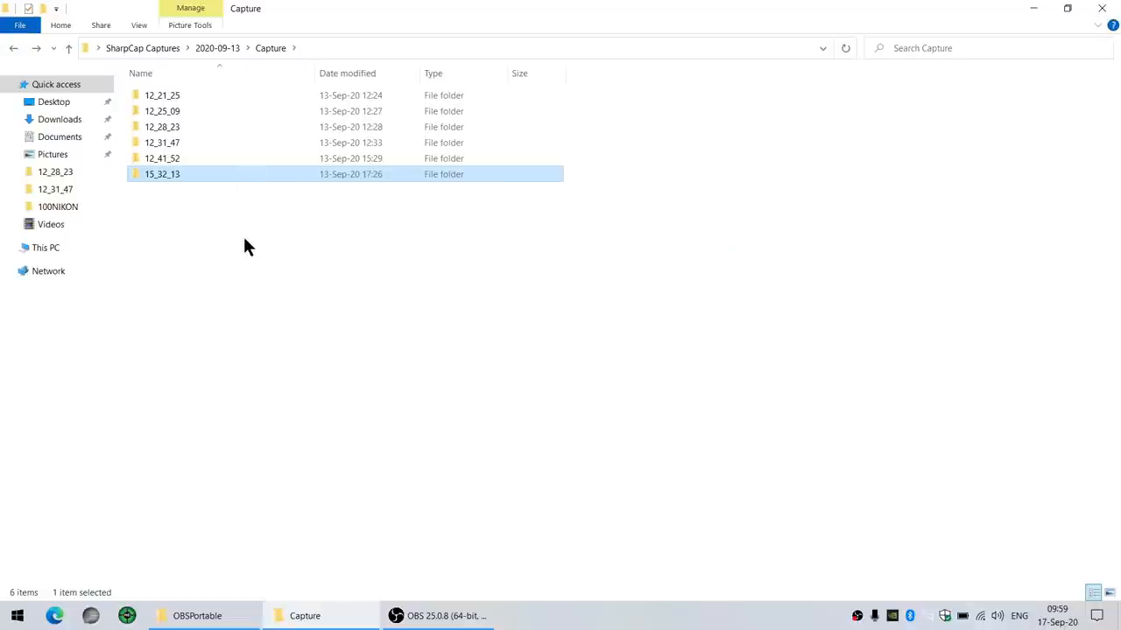
{"action": "mouse_move", "coordinate": [245, 187]}
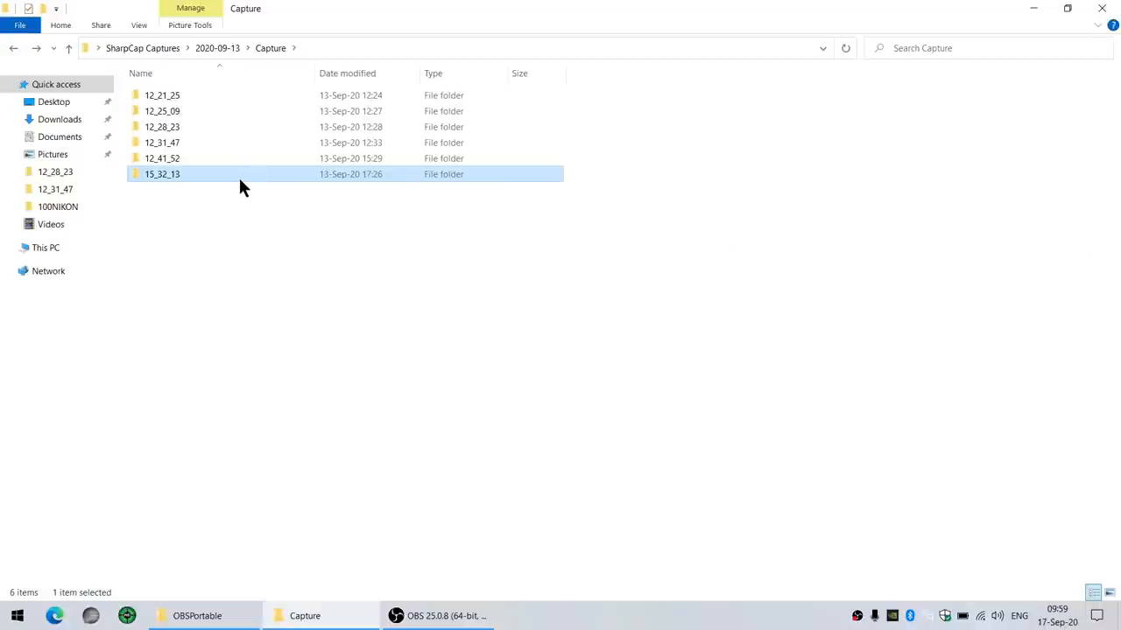
{"action": "mouse_move", "coordinate": [244, 175]}
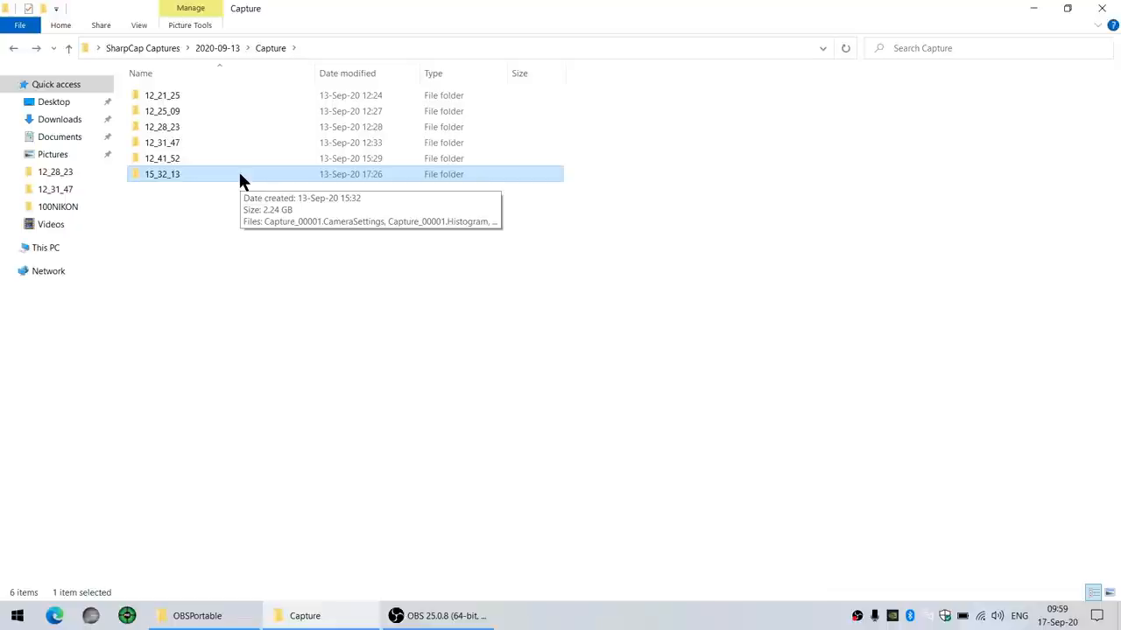
Open the 15_32_13 session and view frames Capture_00219 then Capture_00220 in Photos.
{"action": "double_click", "coordinate": [162, 174]}
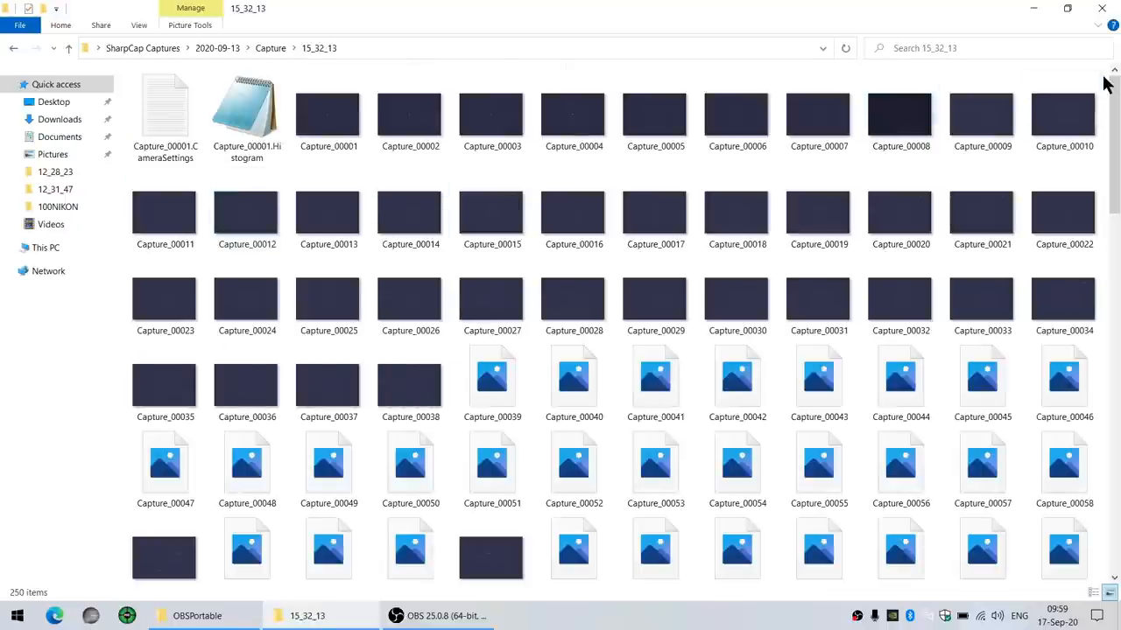
{"action": "scroll", "scroll_direction": "down", "scroll_amount": 3}
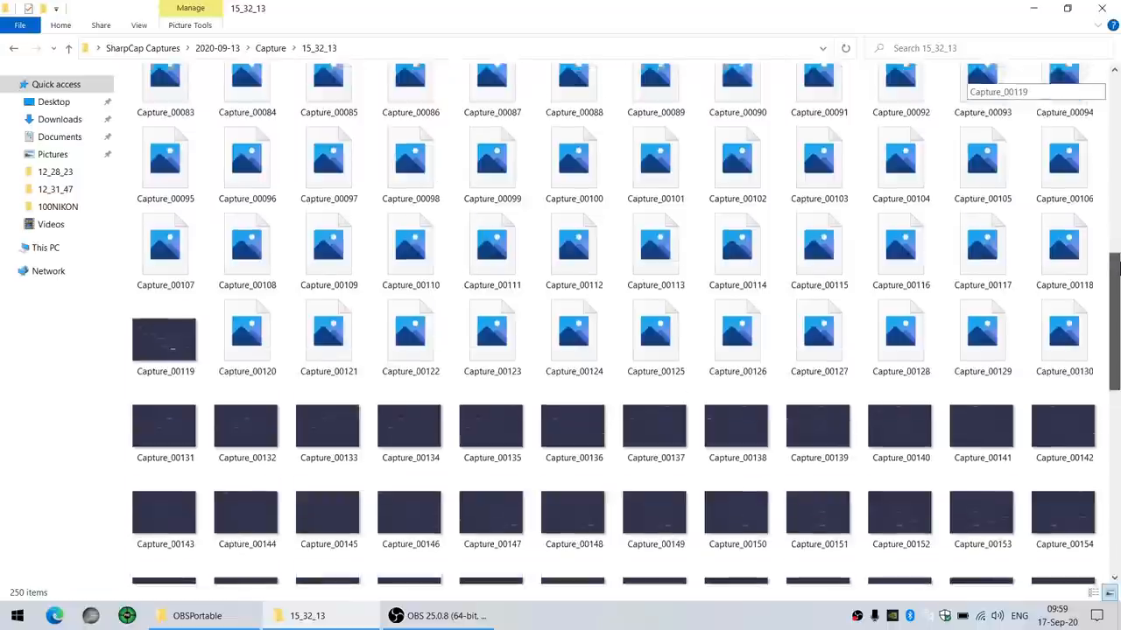
{"action": "scroll", "scroll_direction": "down", "scroll_amount": 3}
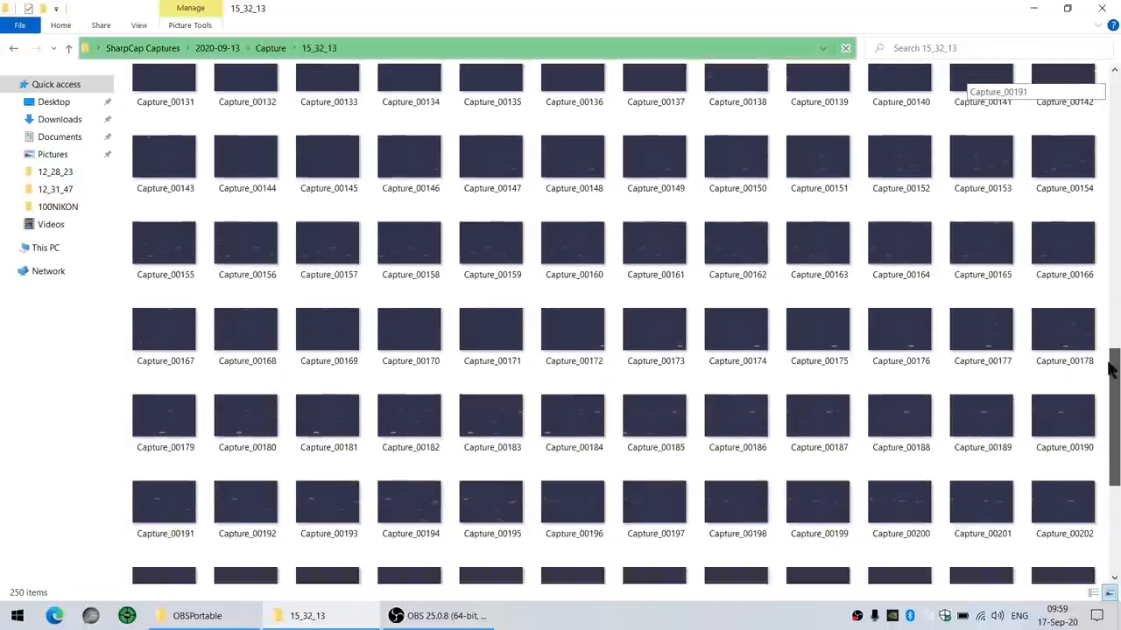
{"action": "scroll", "scroll_direction": "down", "scroll_amount": 3}
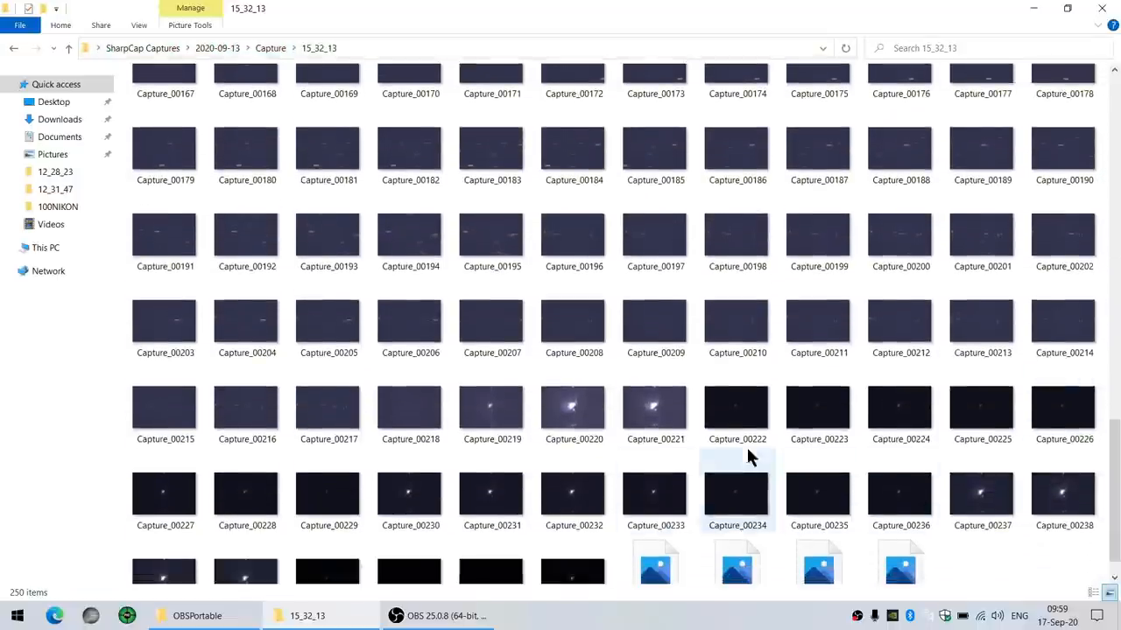
{"action": "double_click", "coordinate": [491, 412]}
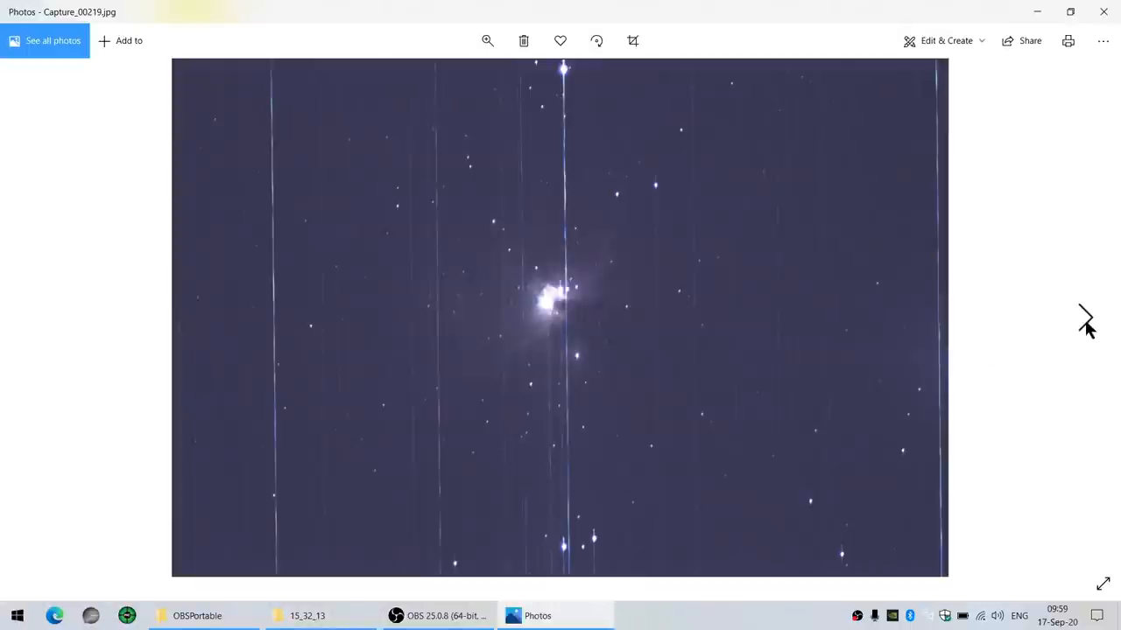
{"action": "left_click", "coordinate": [1085, 317]}
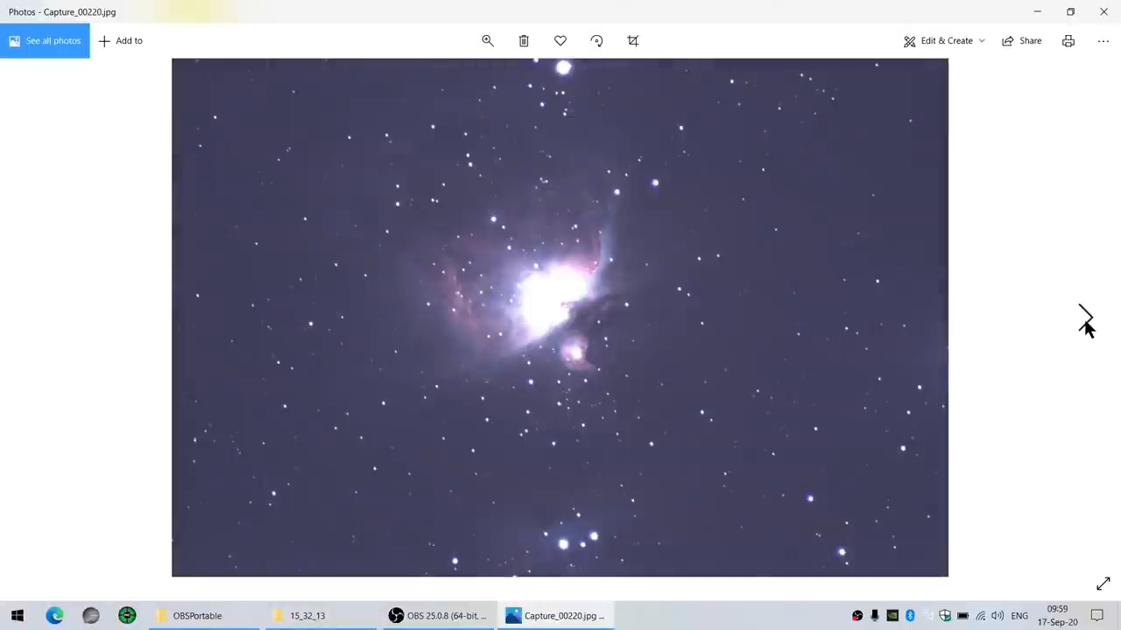